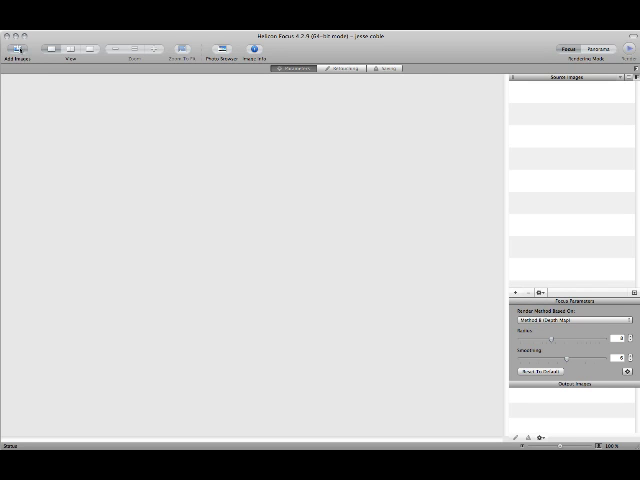
Step: Add the series of piston image files from disk as the stack's source images
left_click(12, 50)
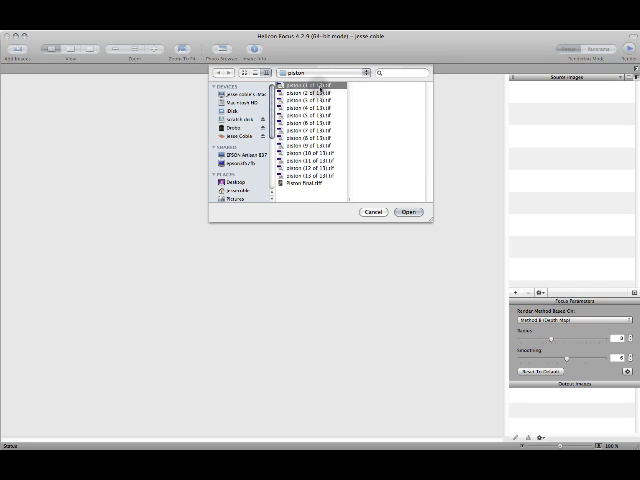
left_click(408, 212)
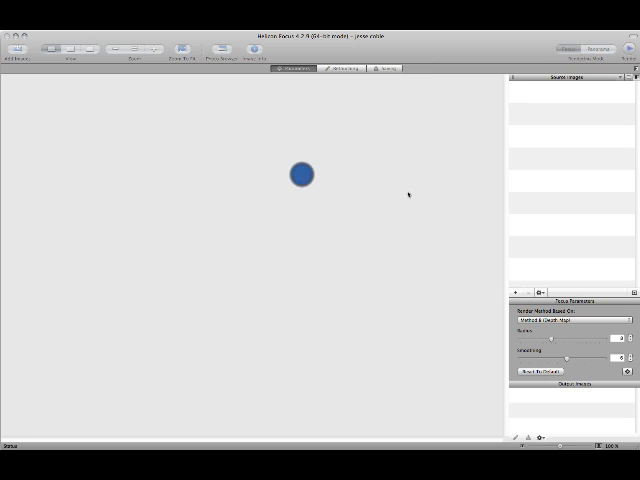
Step: Let the piston frames load into the source list and acknowledge the brightness-variation warning
left_click(14, 52)
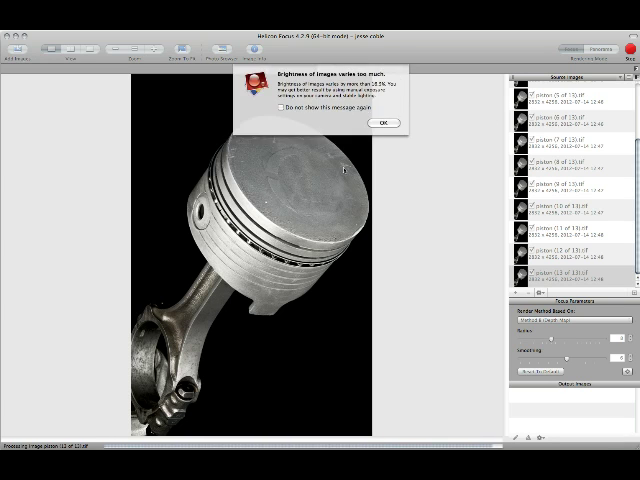
left_click(382, 122)
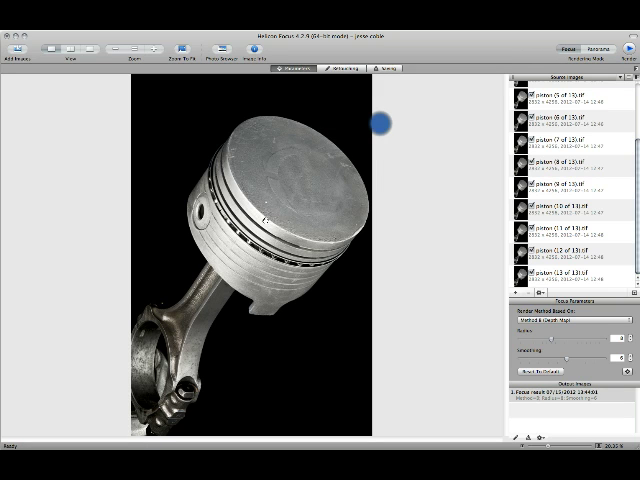